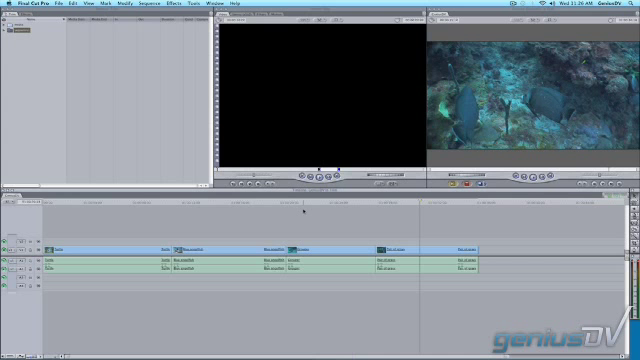
mouse_move(440, 230)
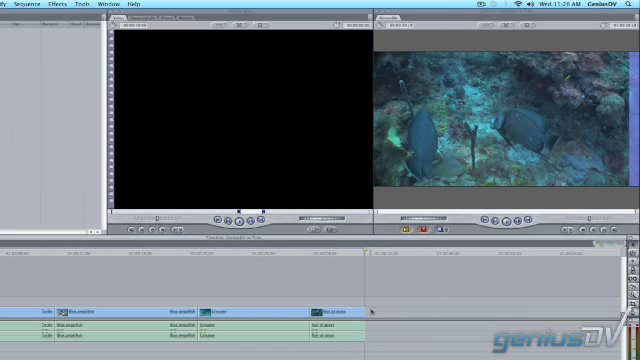
Step: Drag the last clip's out point left so the sequence ends at the playhead
drag(370, 314, 418, 314)
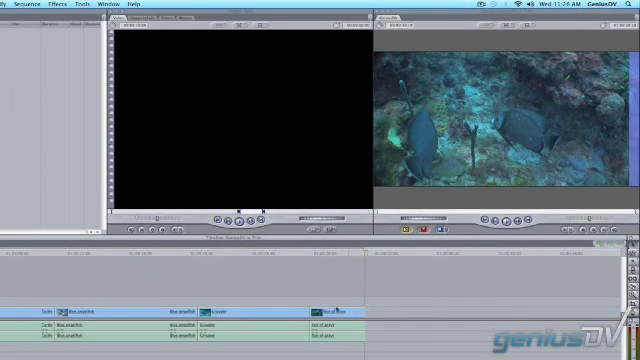
Step: Set the Turtle clip's duration to seven seconds, closing up the following clips
right_click(40, 312)
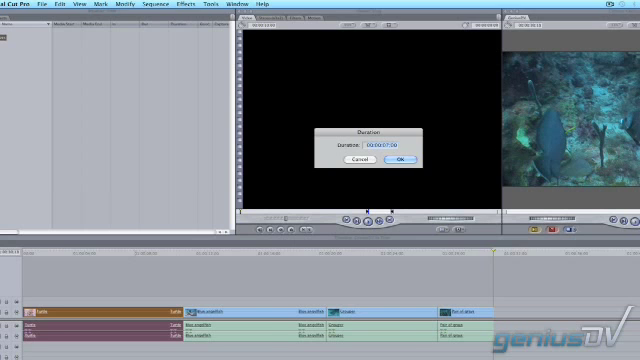
click(400, 162)
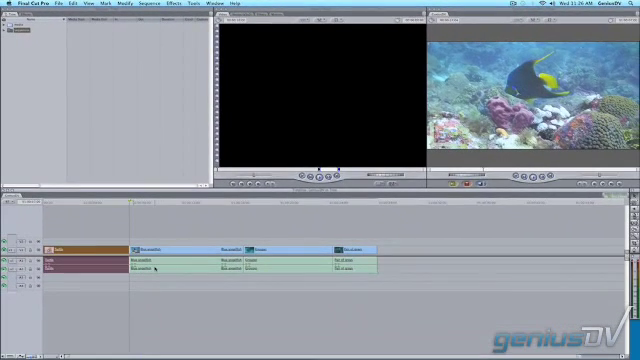